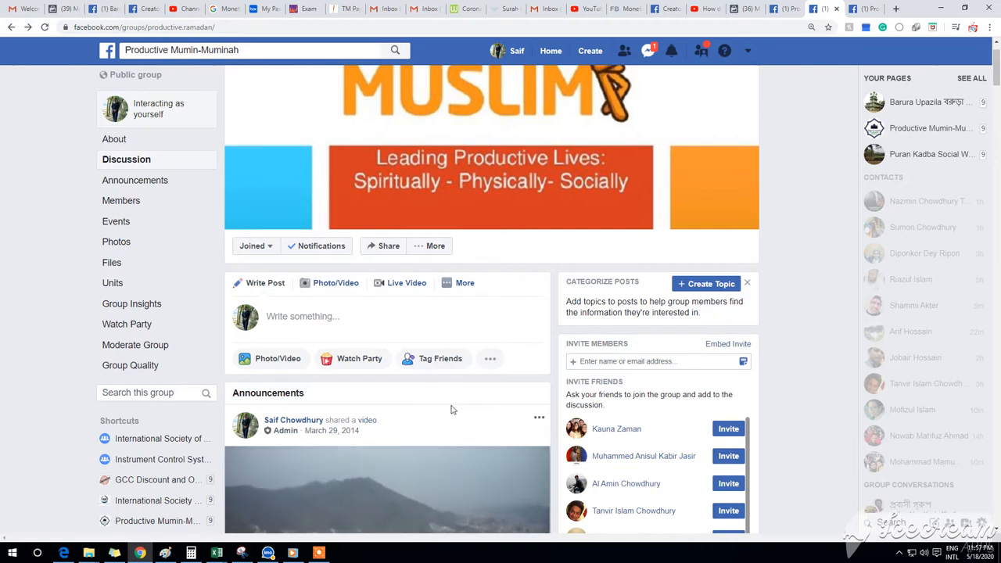
mouse_move(447, 374)
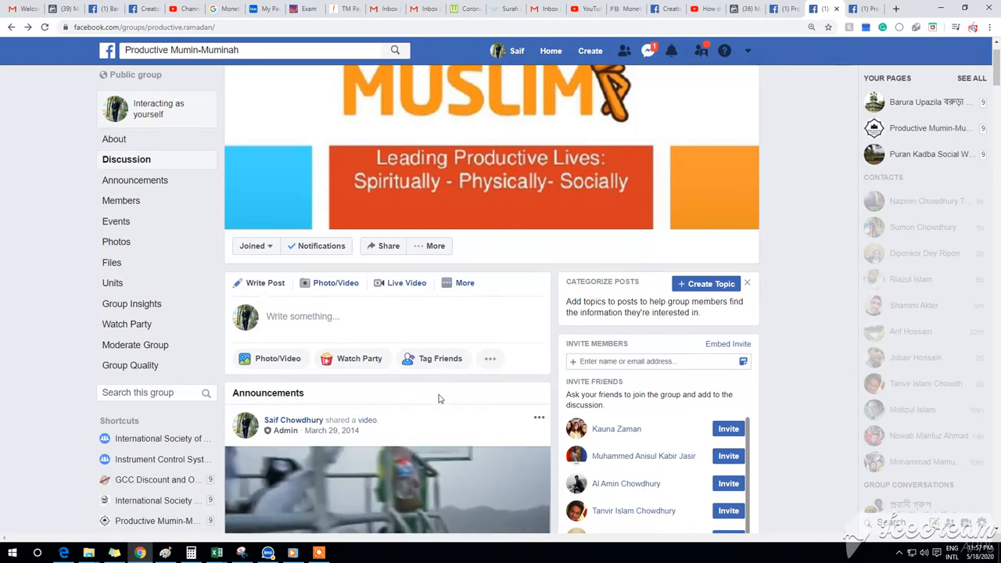
- Dismiss the interaction prompt and open the group's settings editor at its membership options
scroll("up", 3)
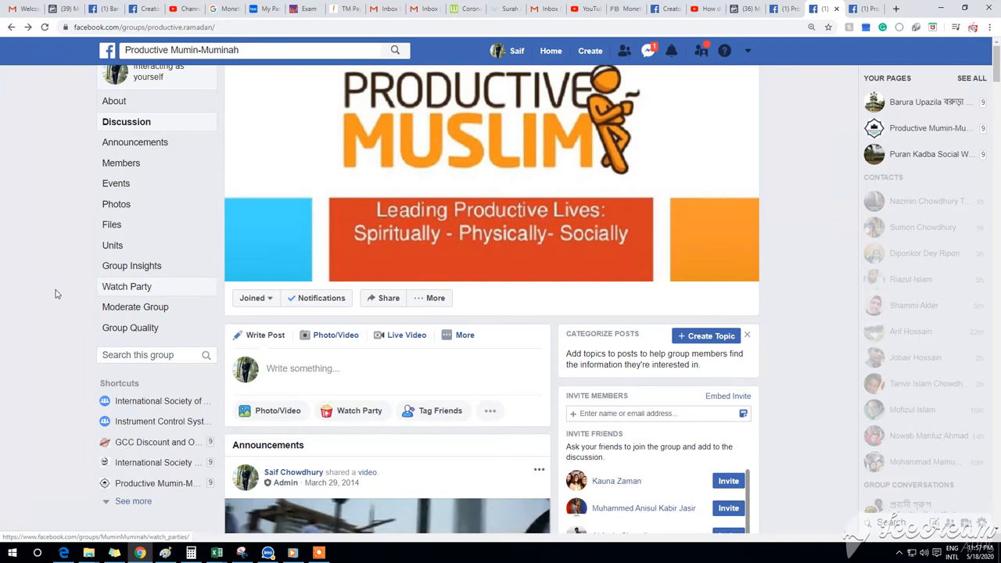
mouse_move(763, 266)
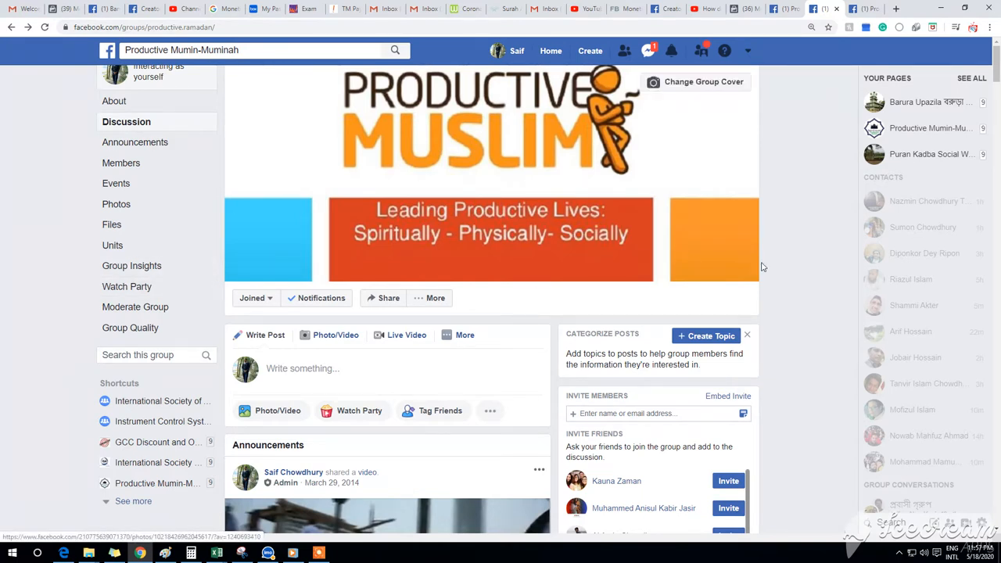
mouse_move(154, 156)
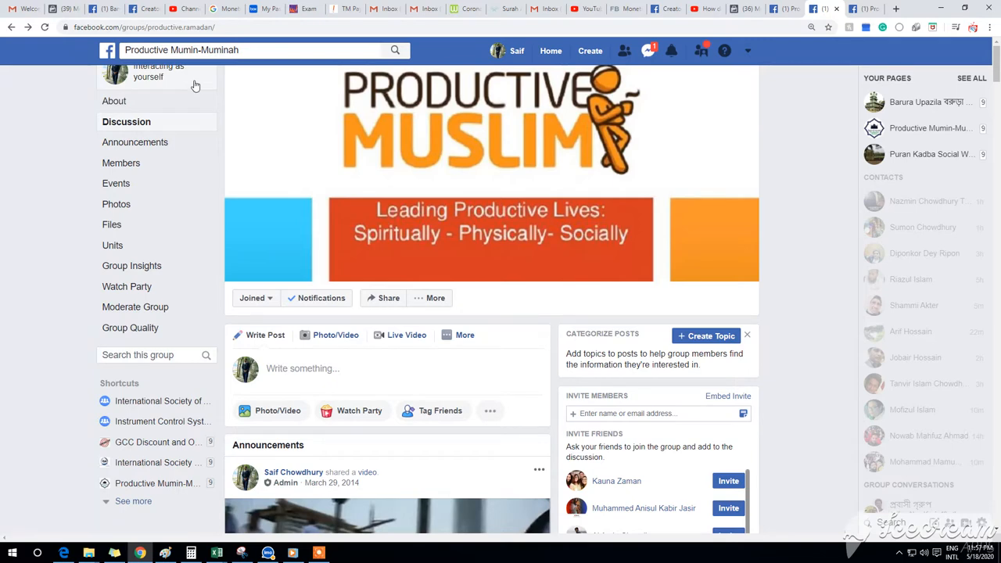
mouse_move(172, 95)
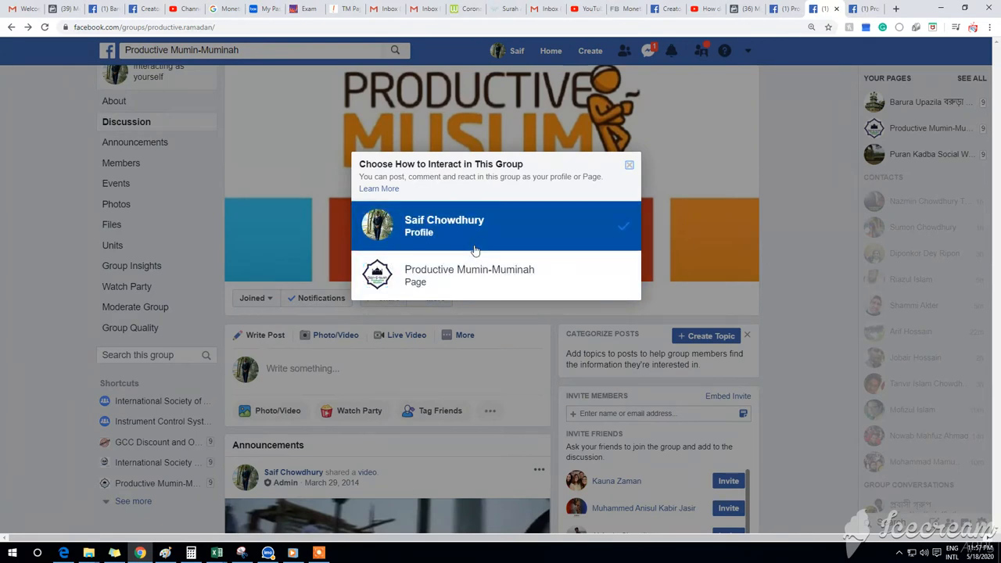
mouse_move(493, 240)
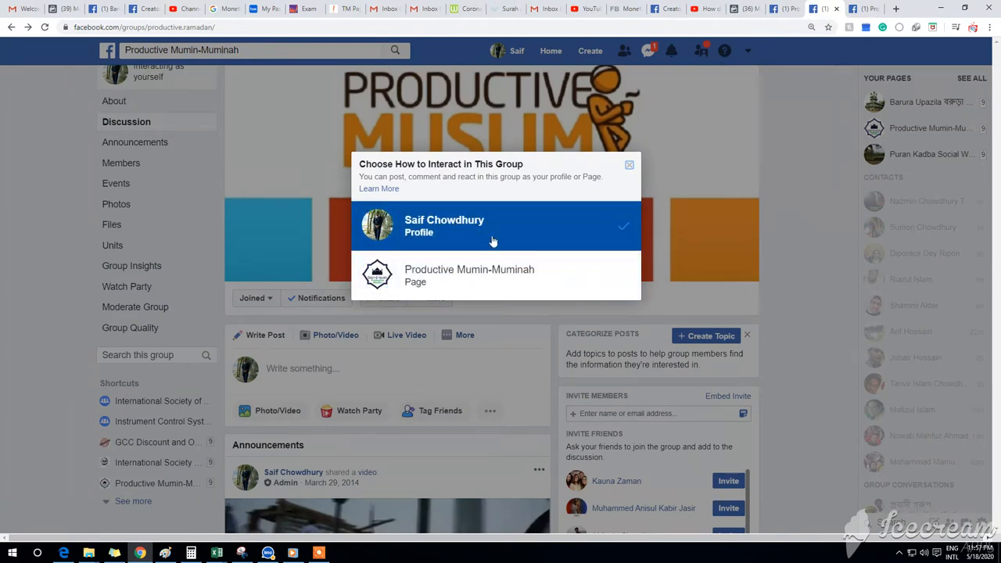
mouse_move(489, 239)
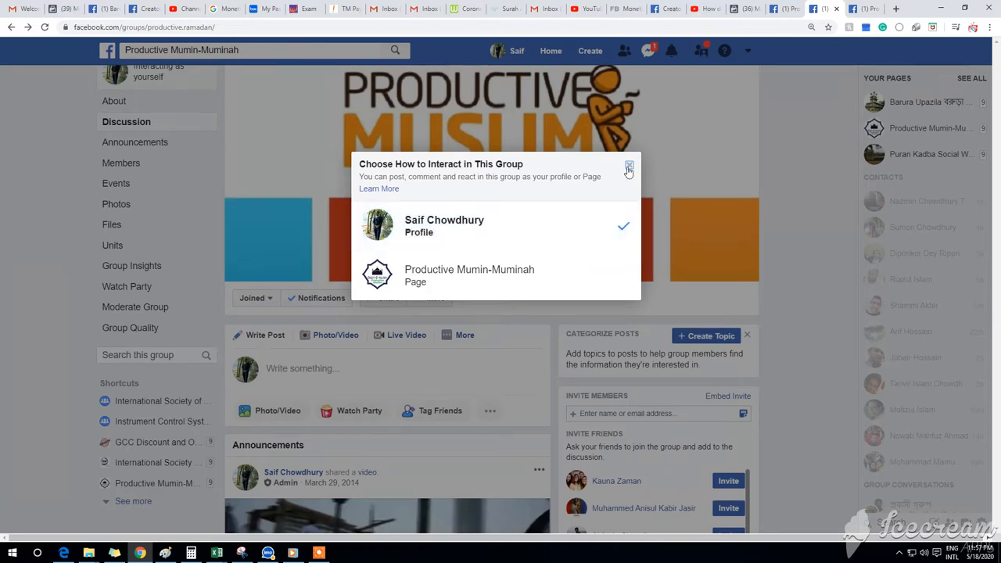
left_click(629, 167)
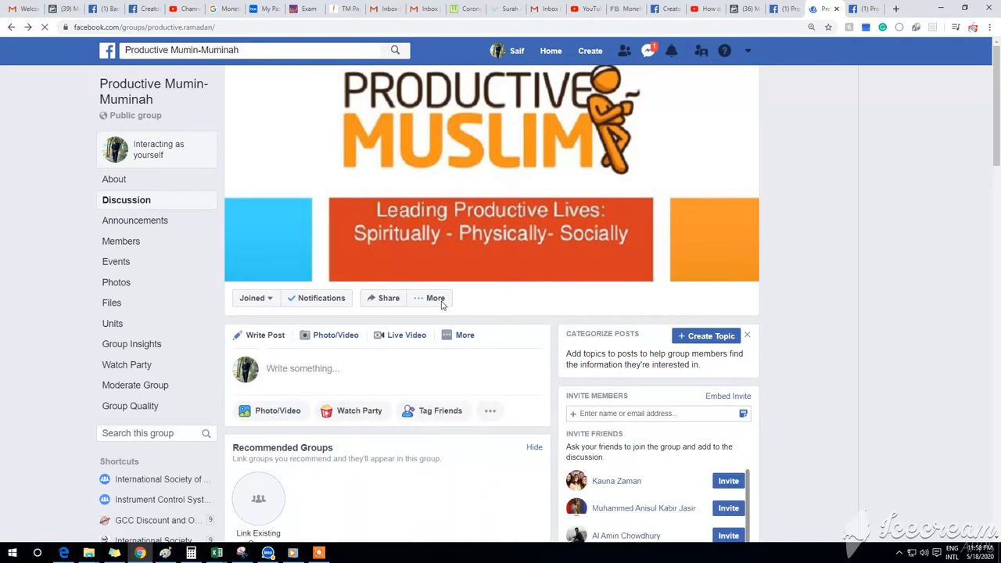
left_click(430, 298)
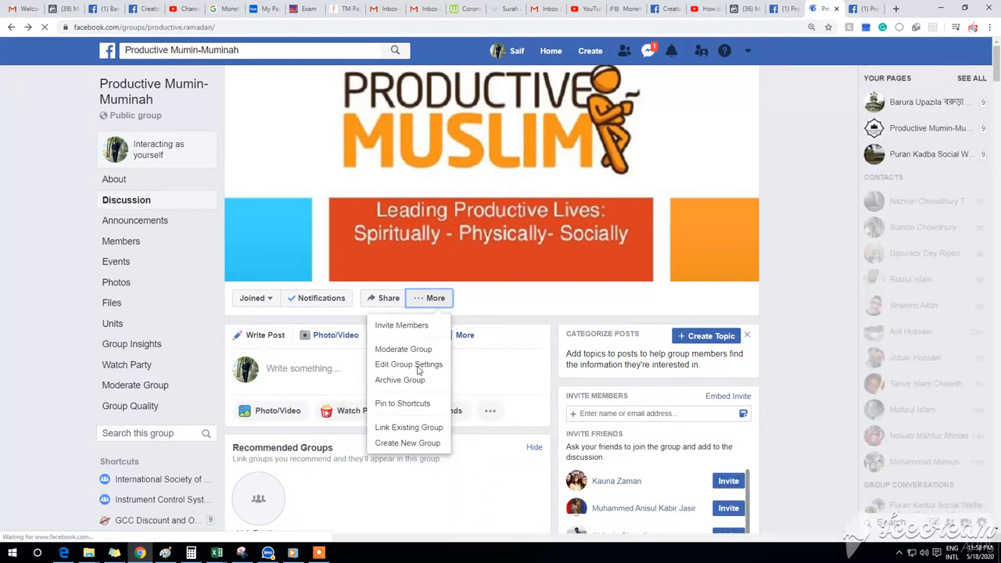
mouse_move(408, 364)
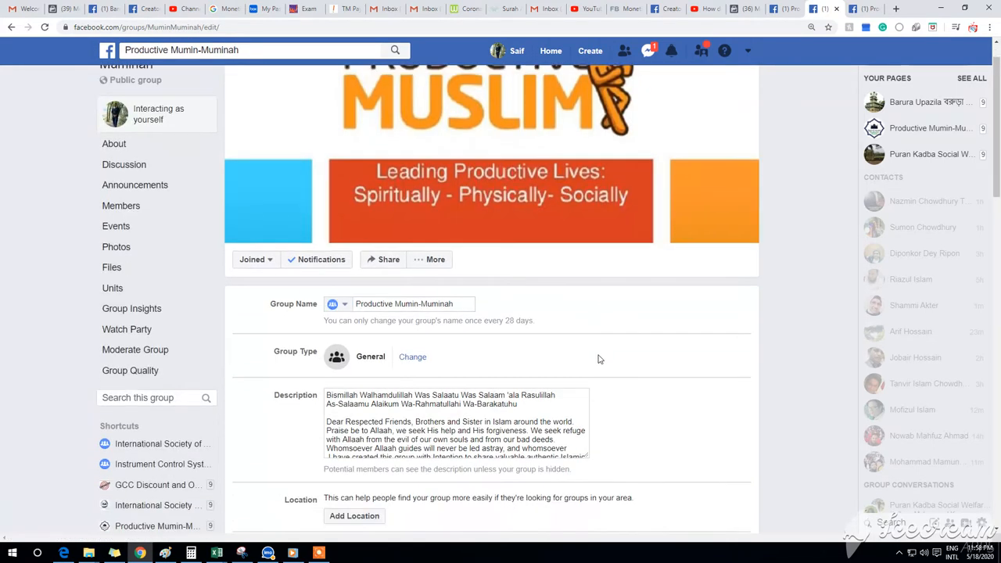
scroll("down", 3)
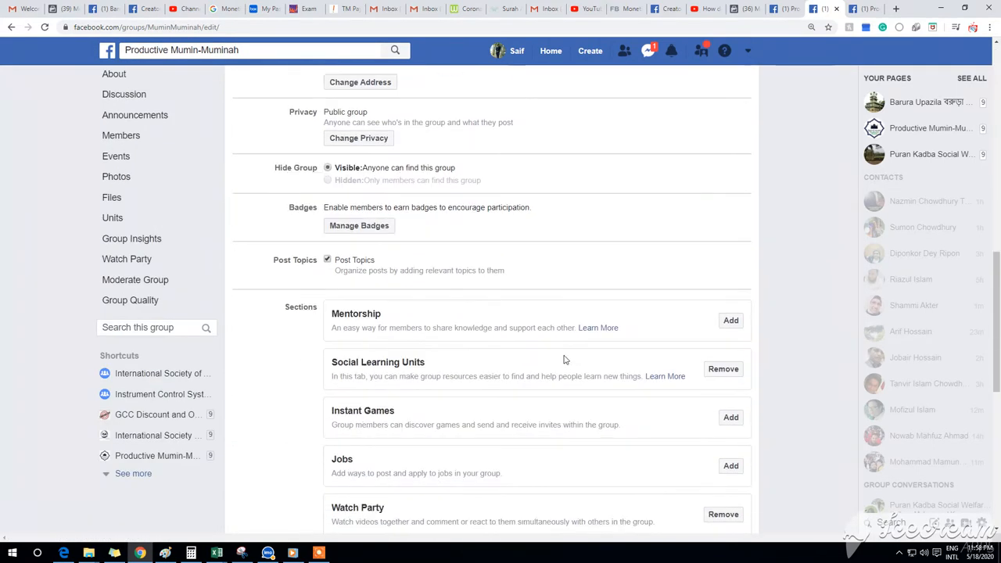
scroll("down", 3)
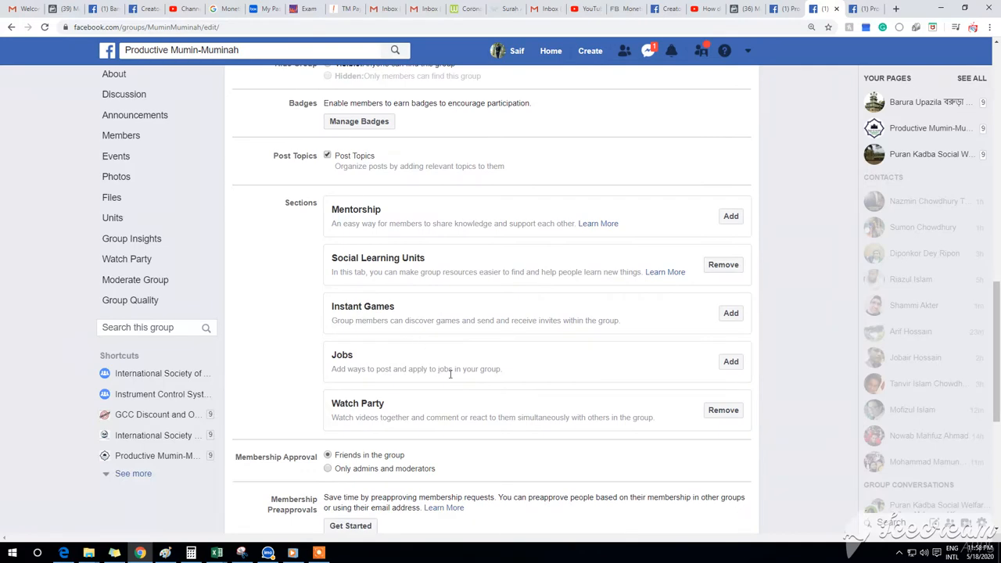
scroll("down", 3)
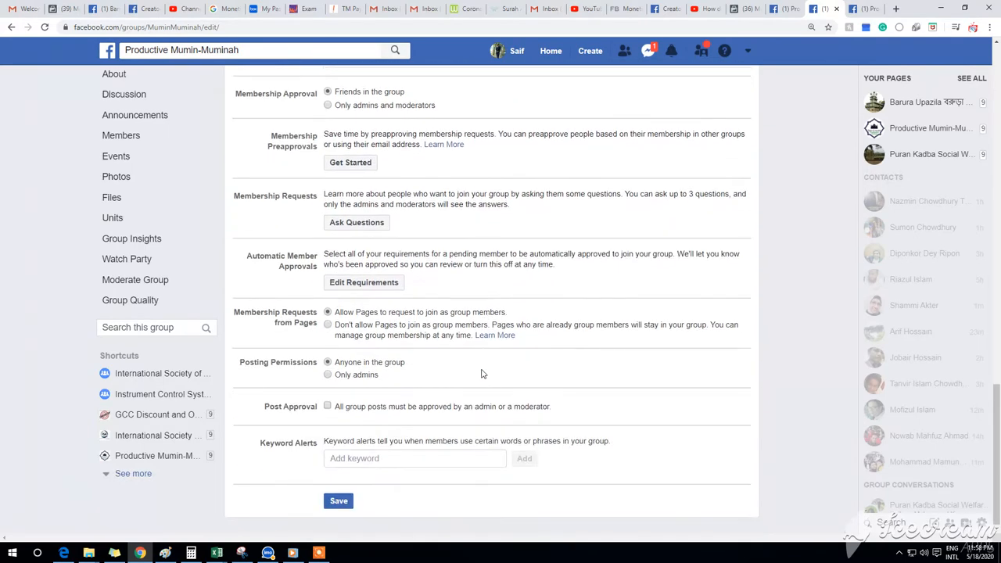
mouse_move(275, 256)
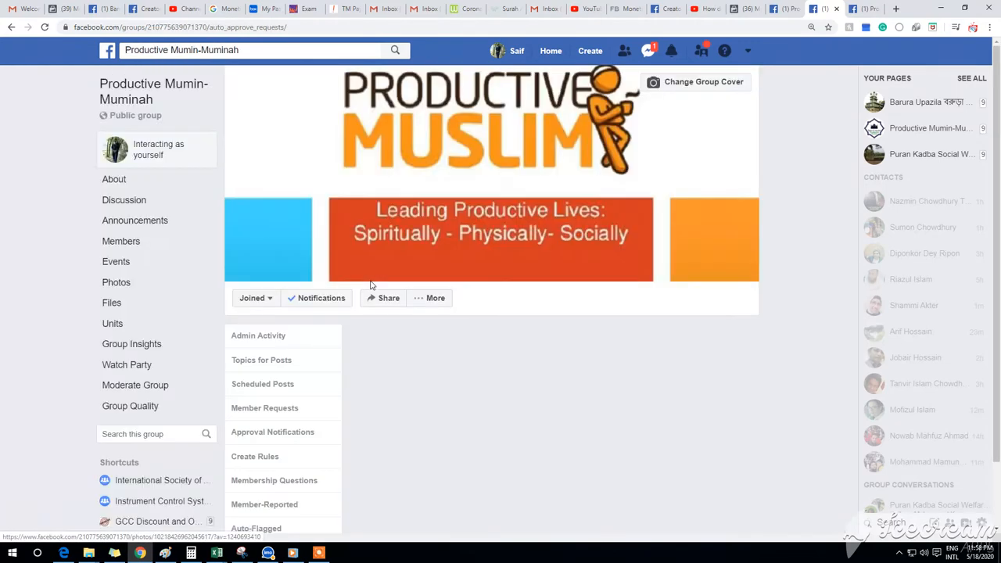
- Show Approval Notifications, set to notify when people ask to join
scroll("down", 3)
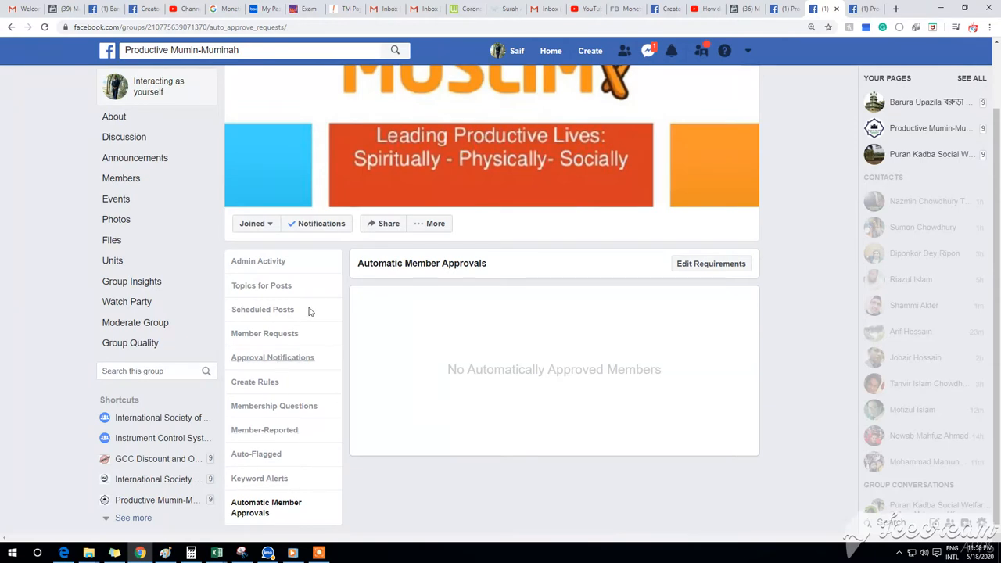
mouse_move(272, 358)
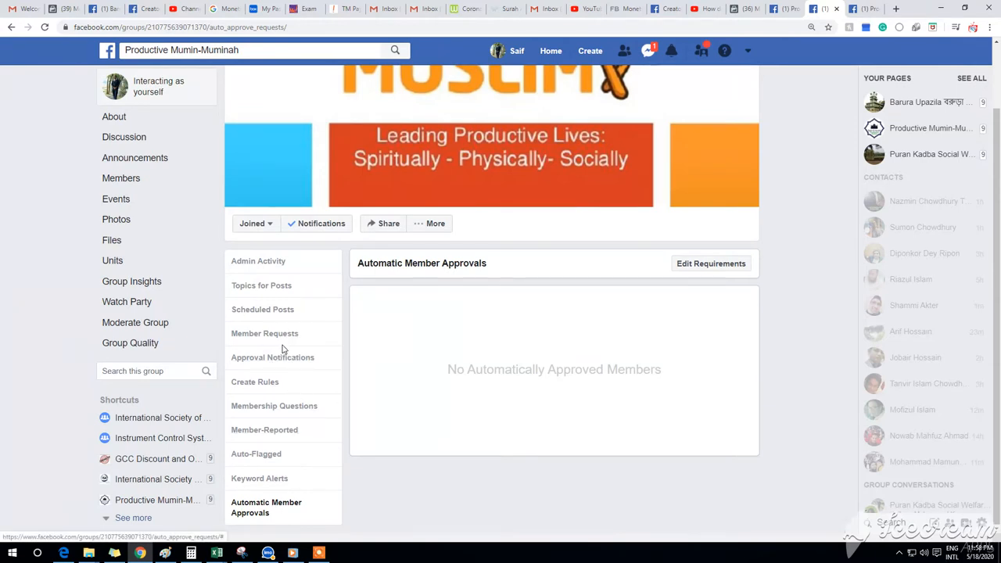
left_click(265, 333)
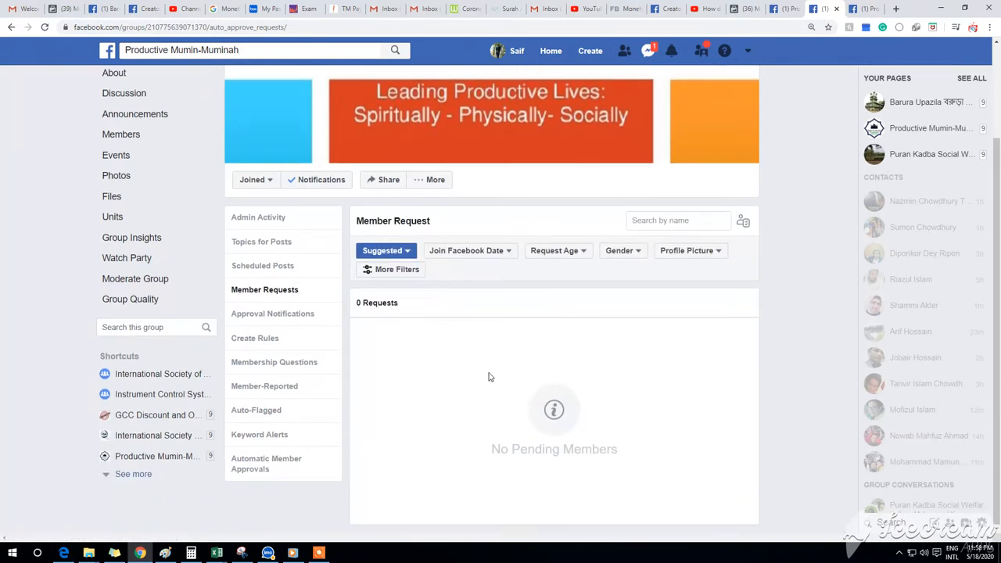
mouse_move(272, 312)
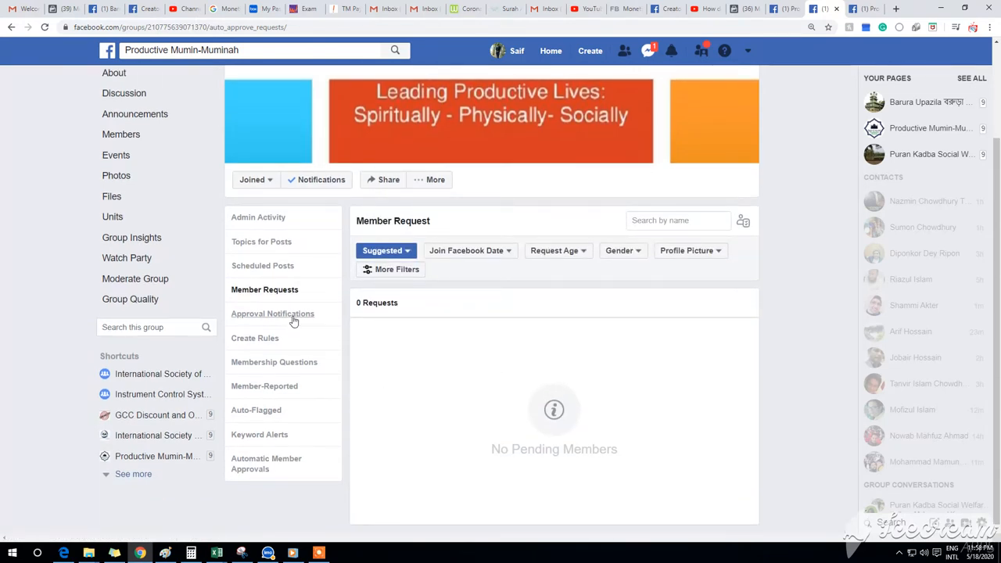
left_click(272, 313)
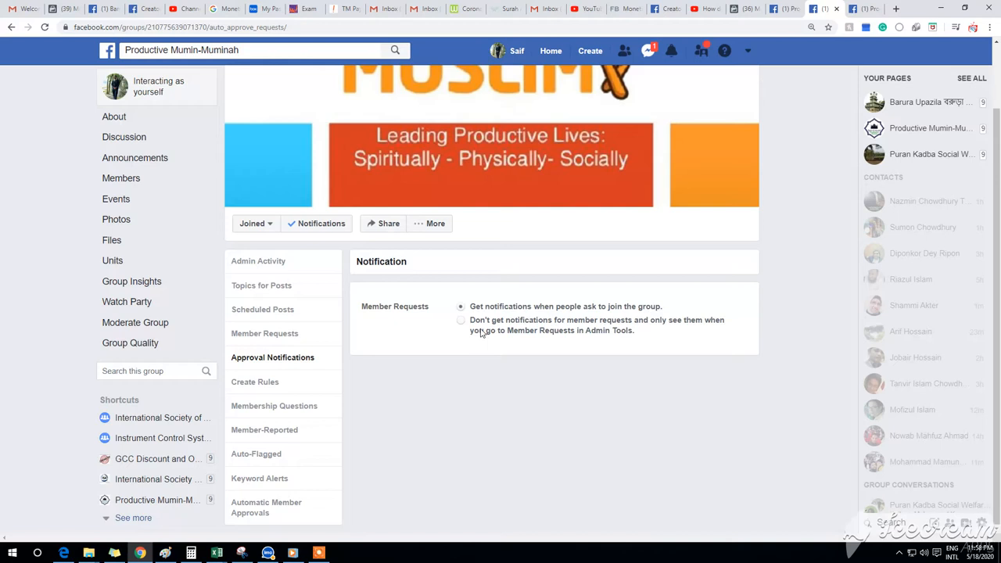
mouse_move(495, 336)
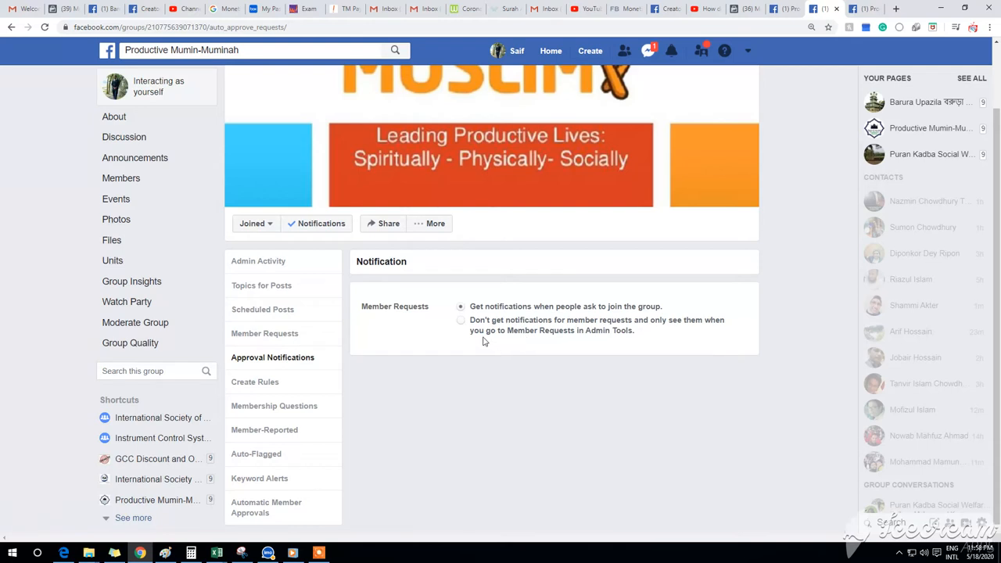
mouse_move(585, 317)
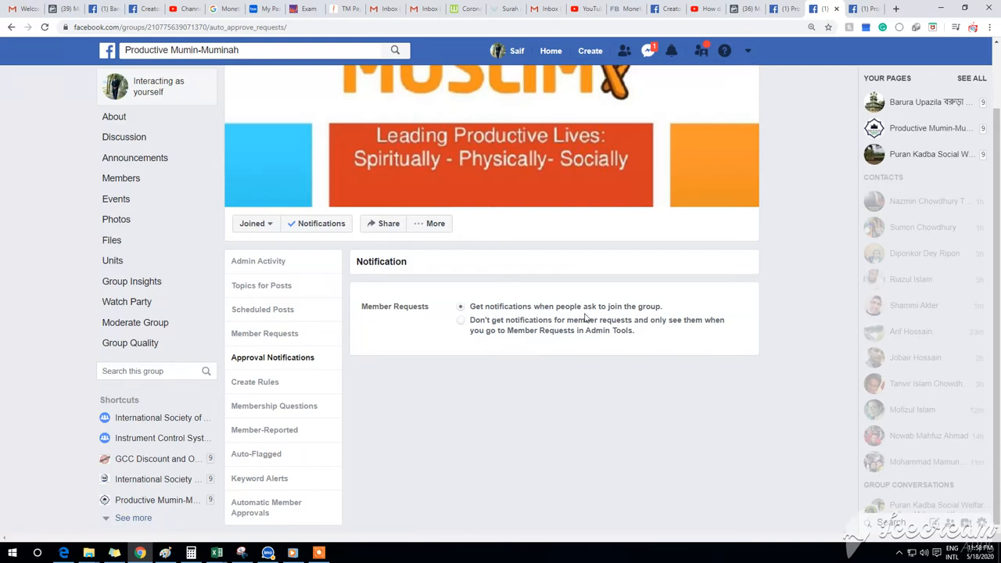
mouse_move(536, 334)
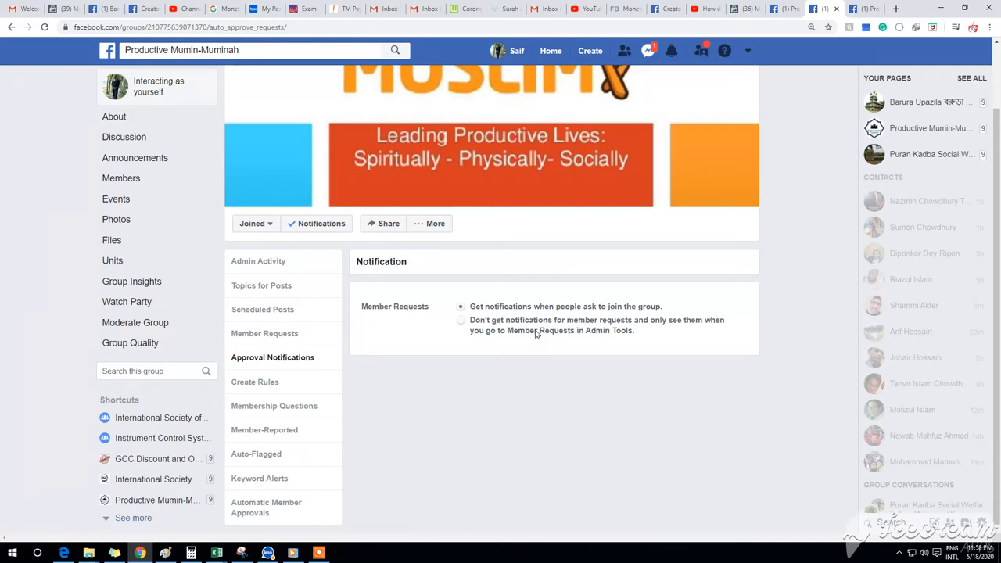
mouse_move(482, 367)
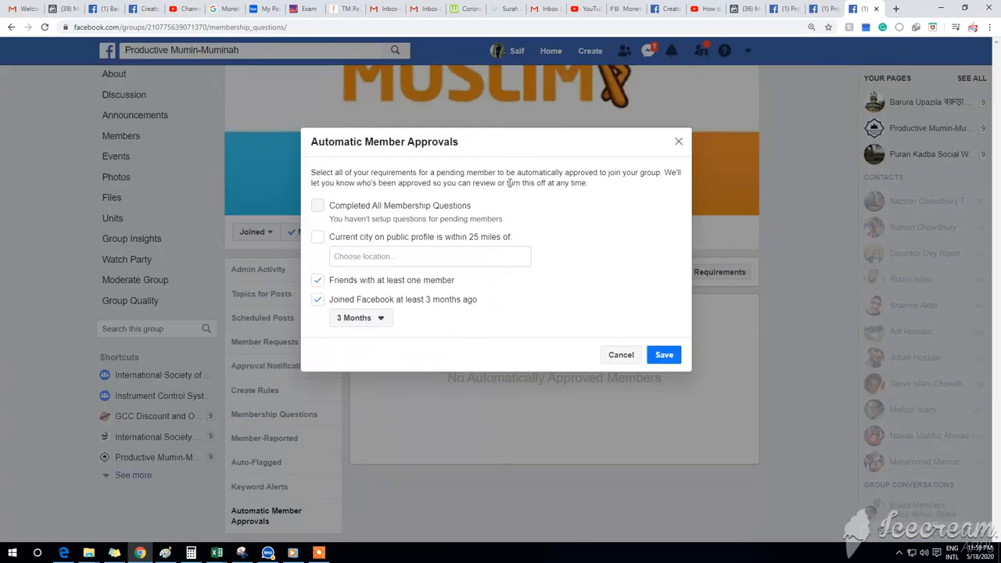
mouse_move(634, 184)
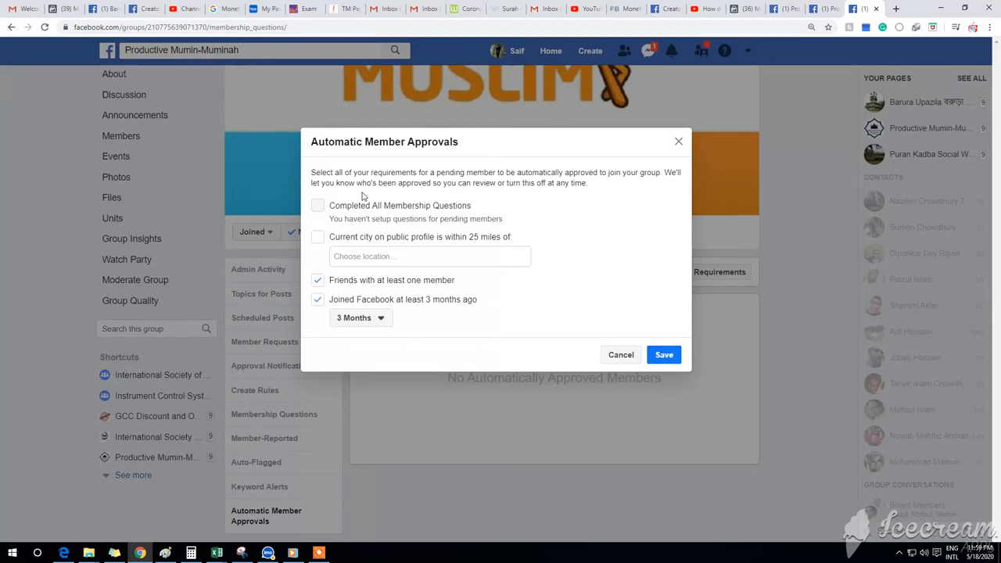
mouse_move(491, 195)
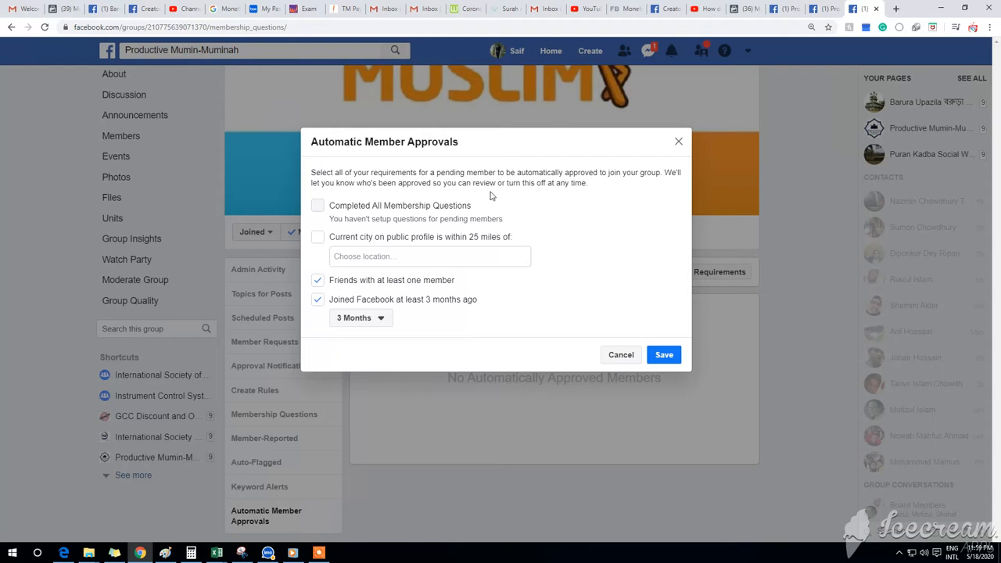
mouse_move(401, 220)
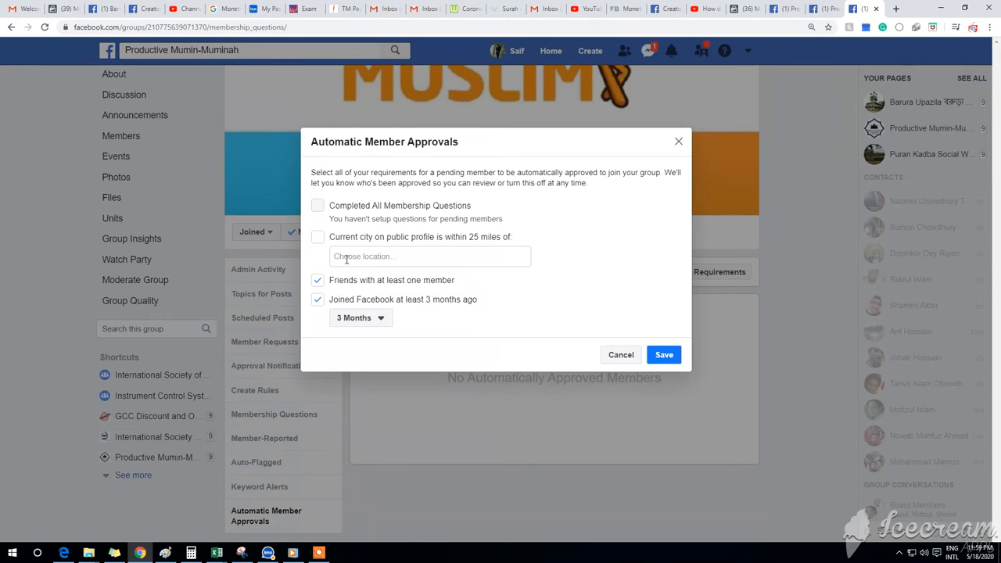
mouse_move(321, 249)
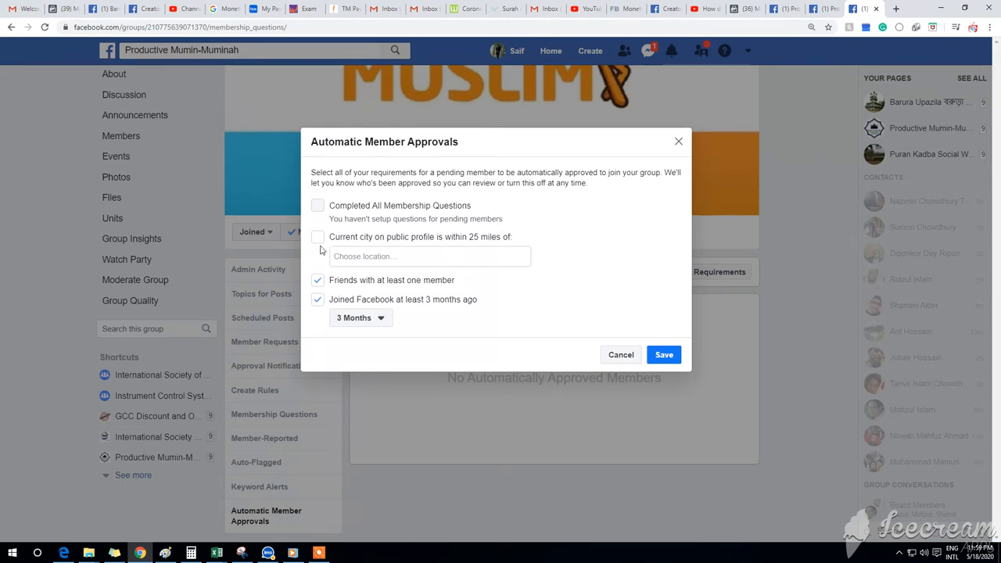
mouse_move(362, 253)
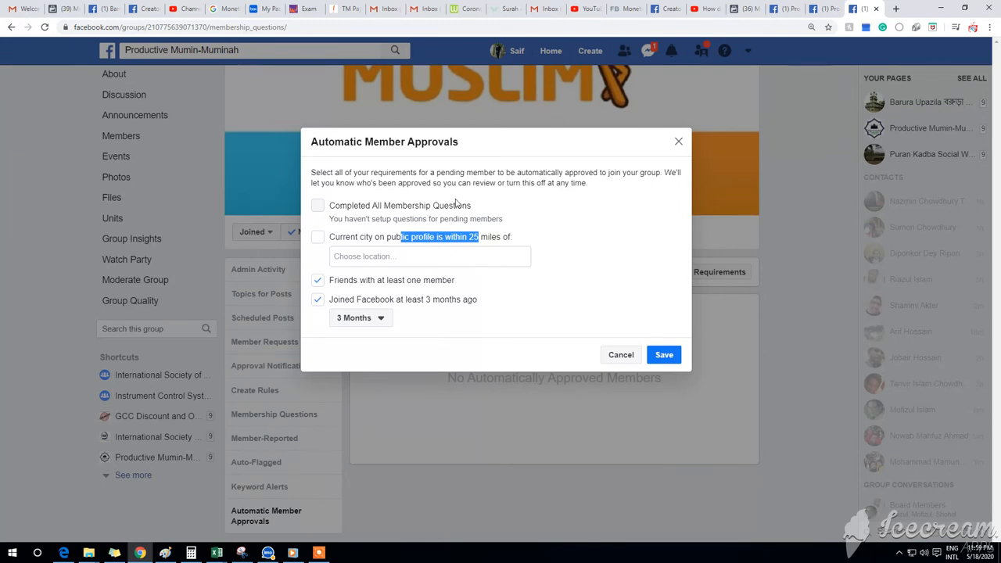
mouse_move(318, 237)
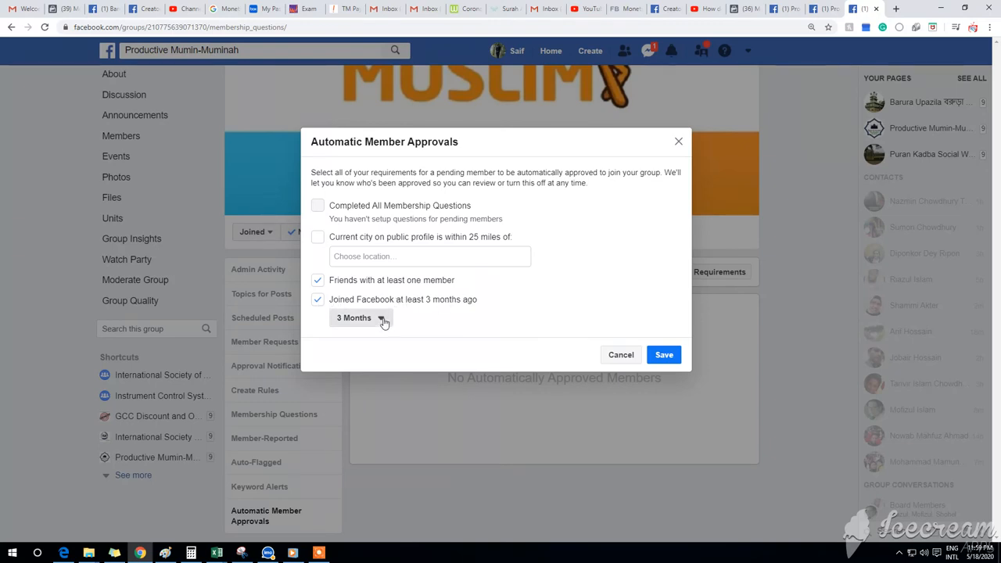
- Save automatic approval for requesters friends with a member who joined Facebook 3+ months ago
left_click(356, 317)
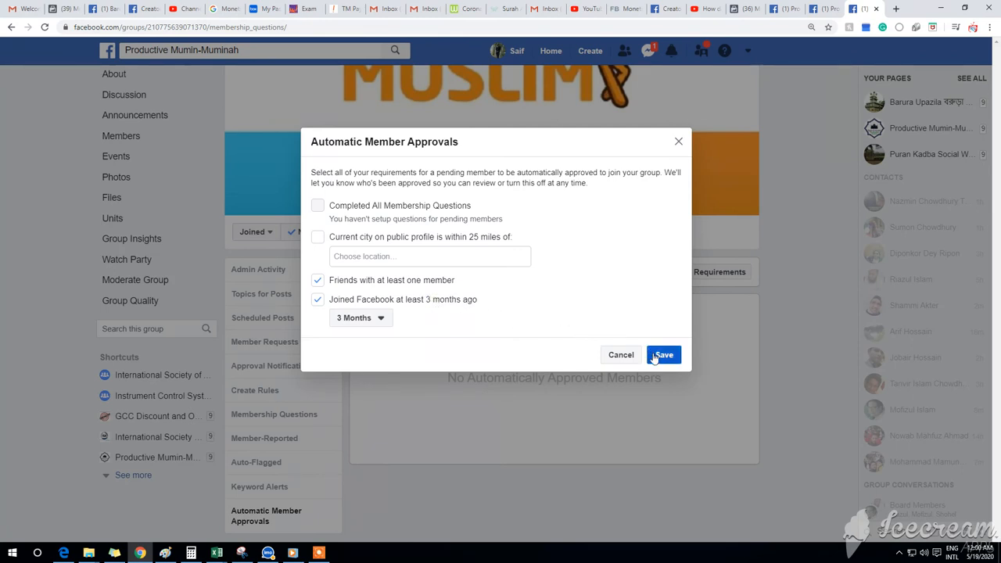
left_click(663, 354)
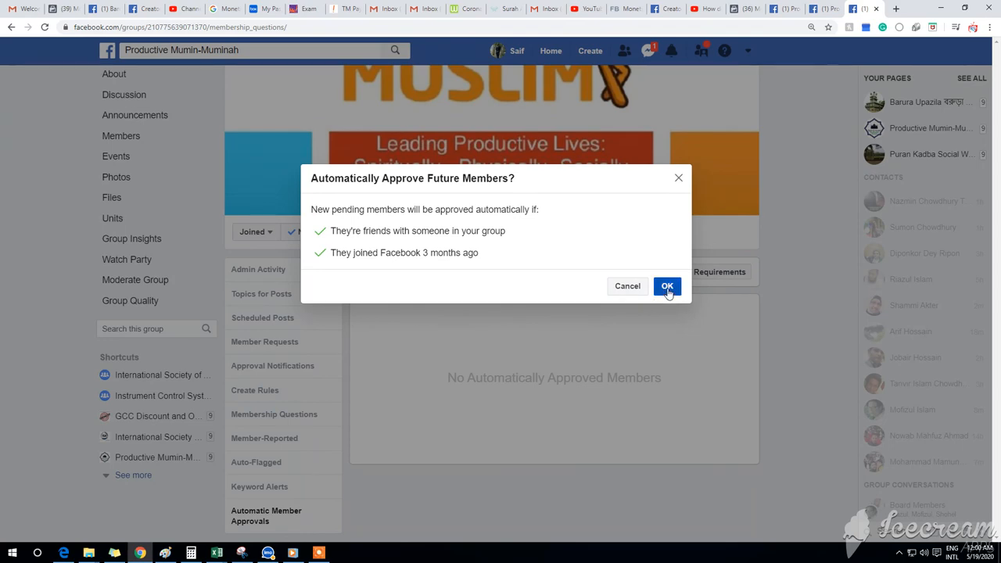
left_click(667, 286)
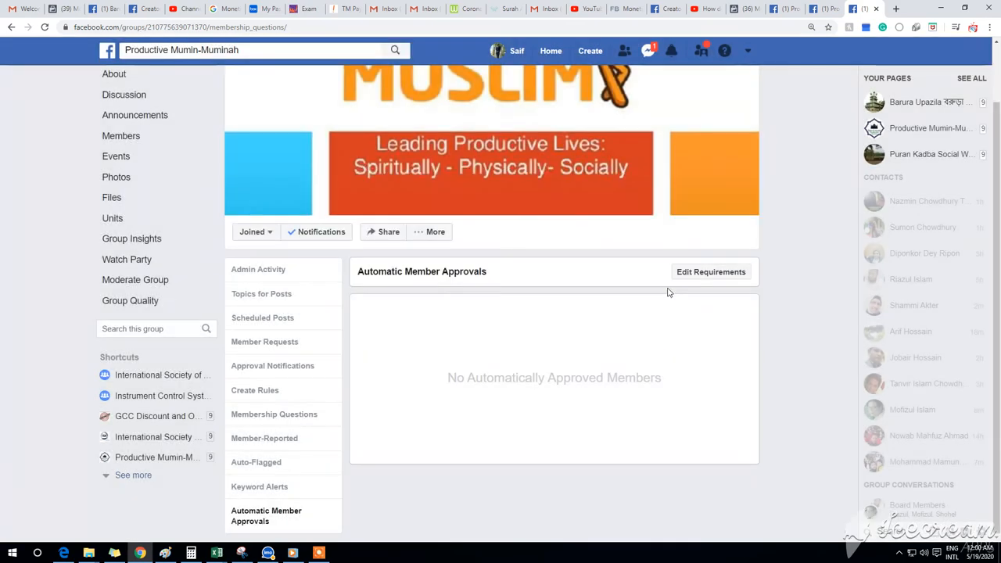